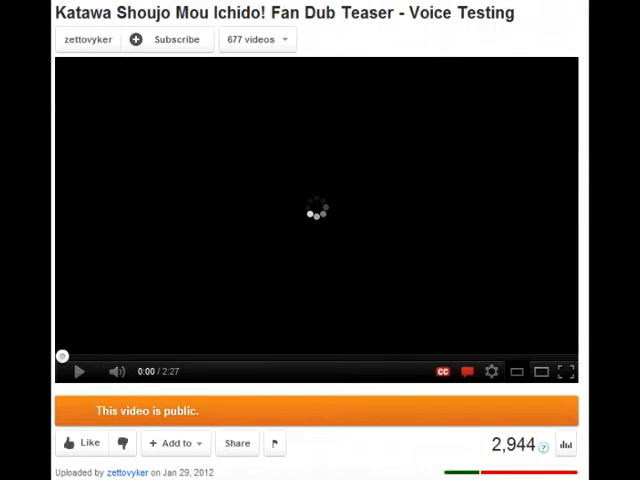
{"action": "left_click", "coordinate": [78, 372]}
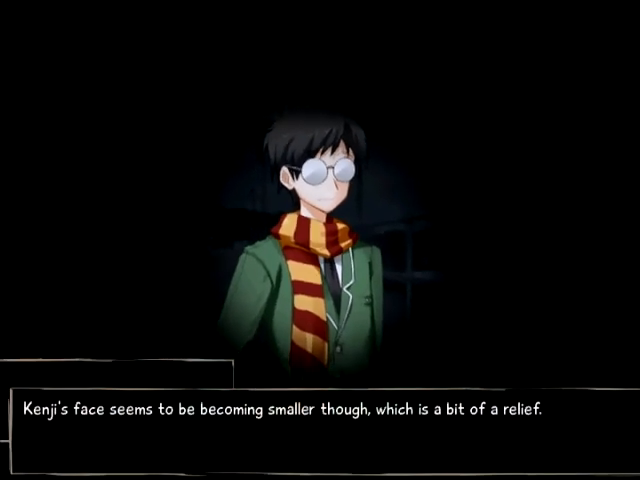
{"action": "left_click", "coordinate": [320, 430]}
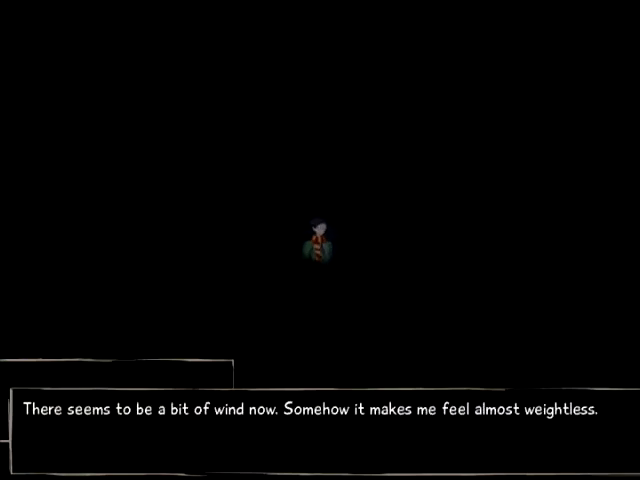
{"action": "left_click", "coordinate": [320, 420]}
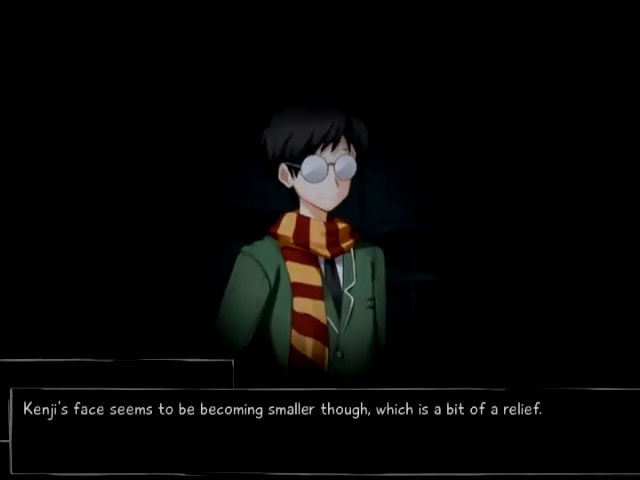
{"action": "left_click", "coordinate": [320, 410]}
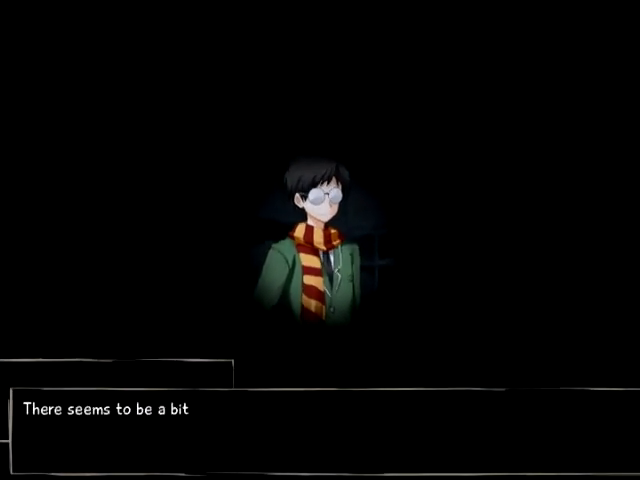